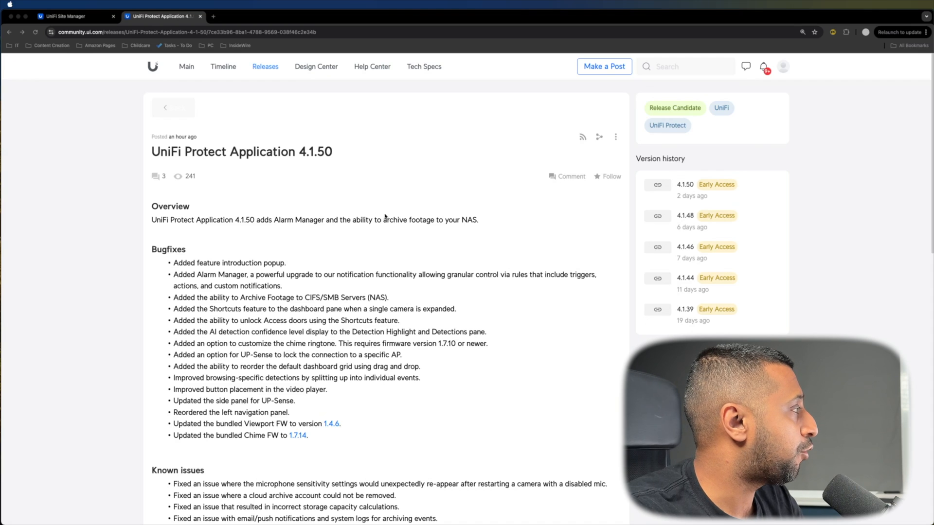
From the Control Plane Applications page, switch to Protect to list the UDM SE's four online cameras.
scroll("down", 3)
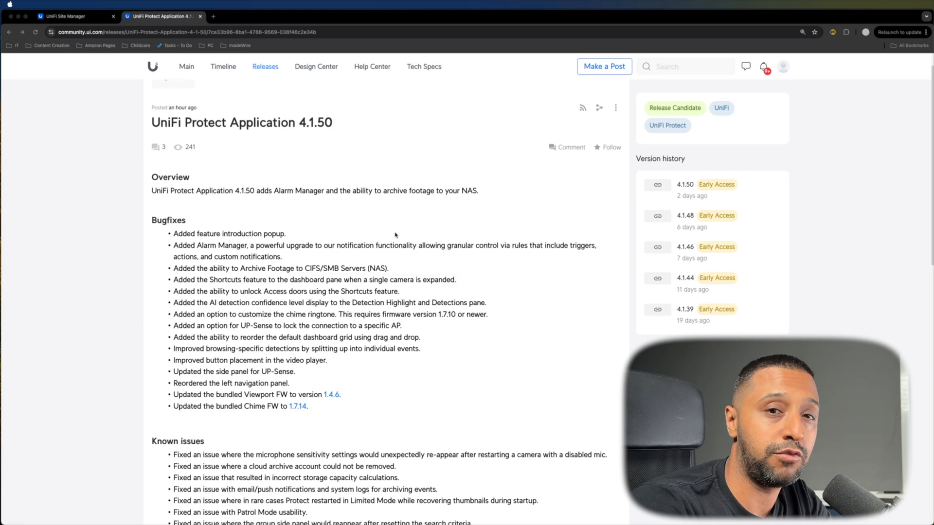
mouse_move(392, 233)
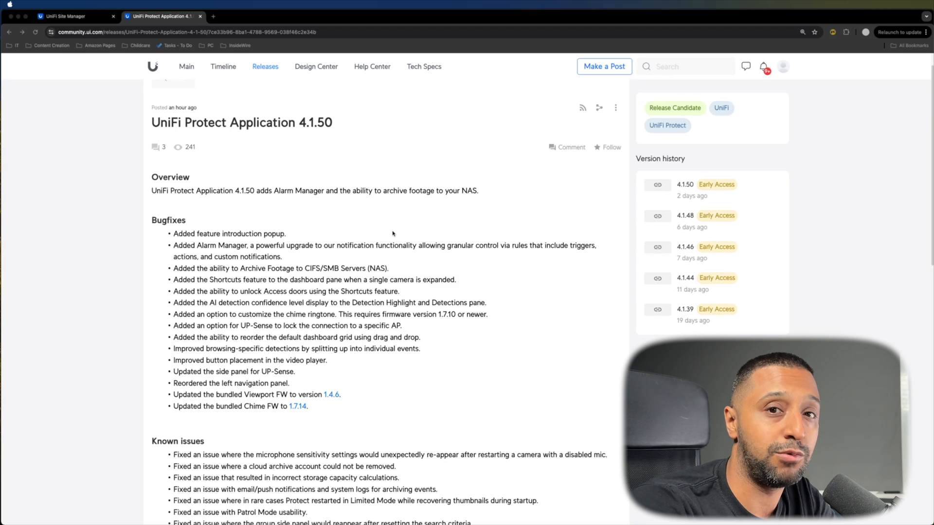
scroll("down", 3)
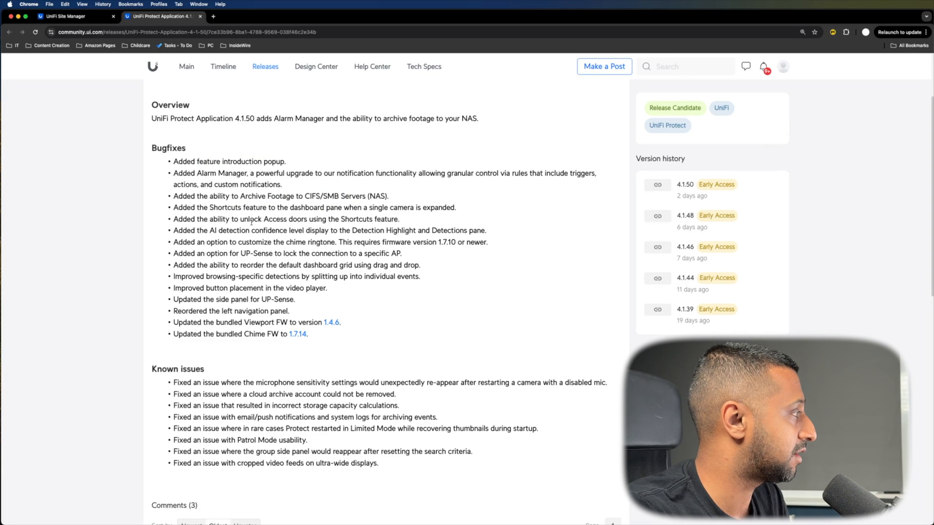
left_click_drag(215, 218, 337, 218)
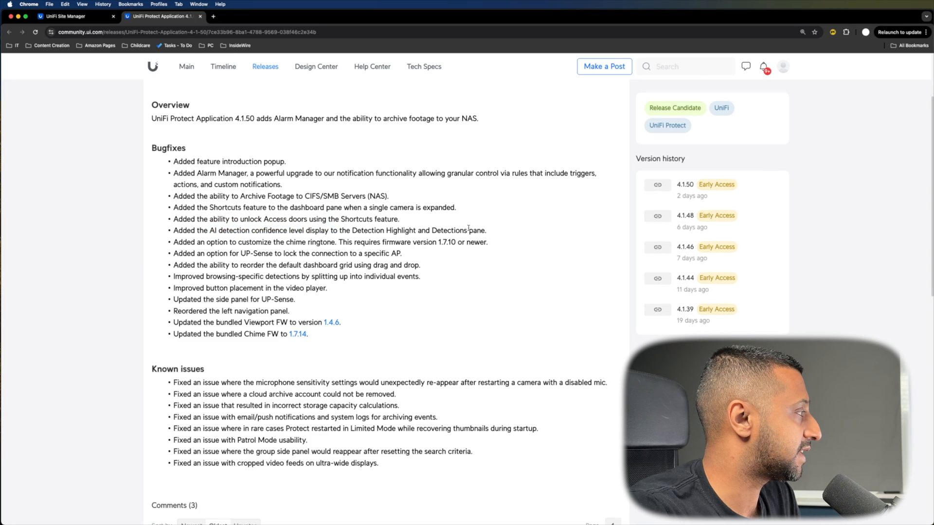
left_click_drag(186, 242, 326, 242)
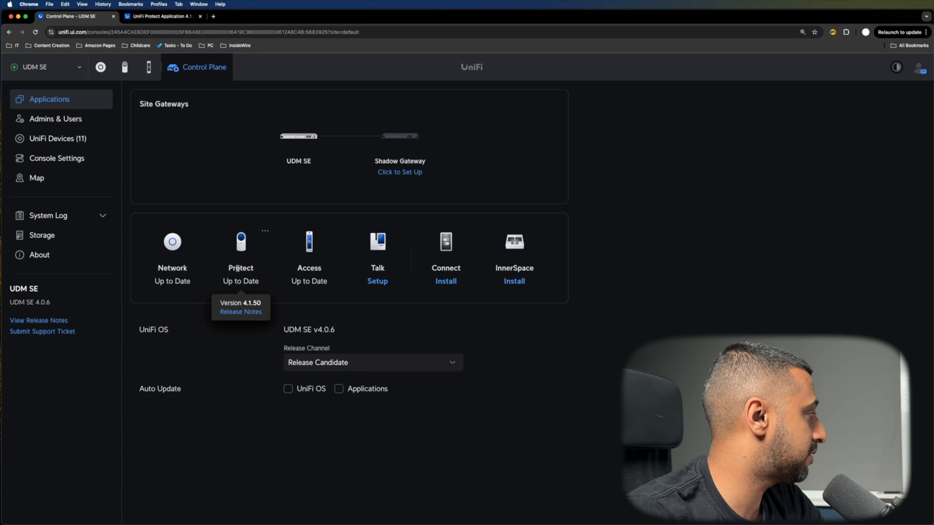
mouse_move(314, 253)
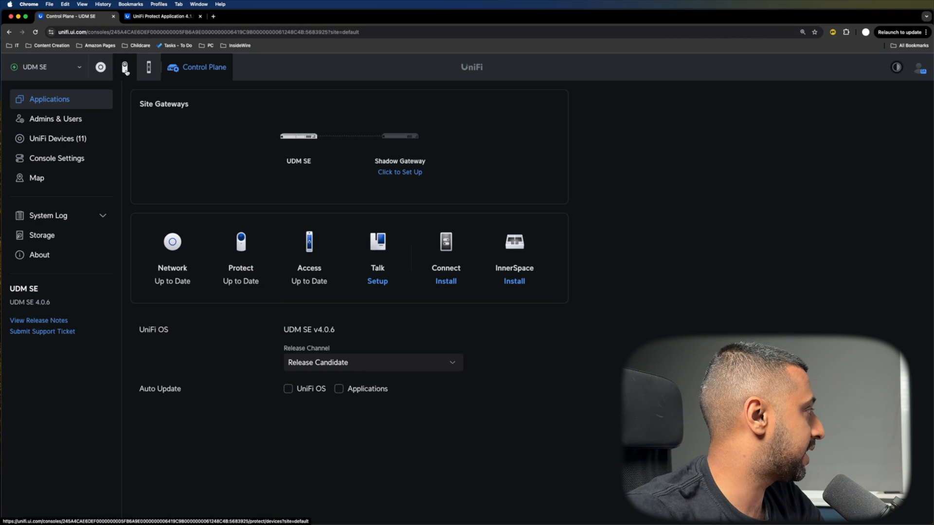
left_click(126, 67)
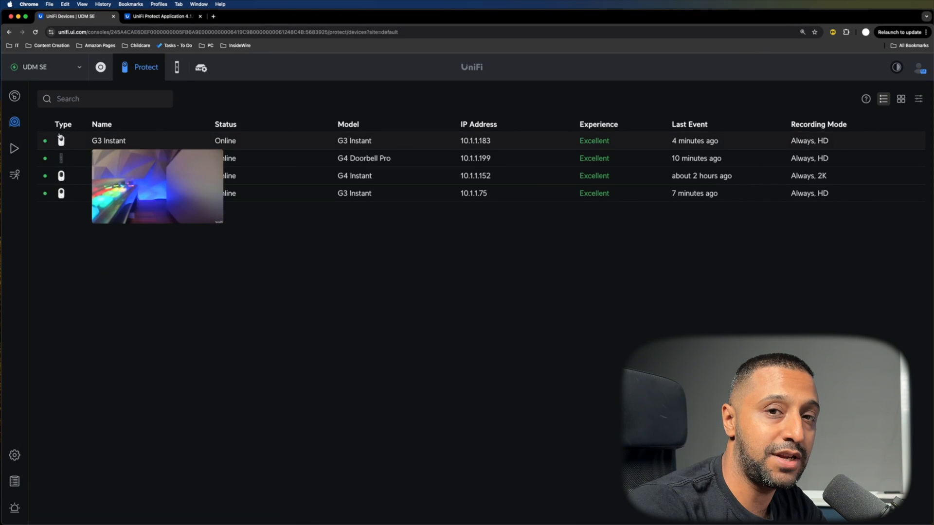
In Playback, set a G3 Instant clip 12:38:23–12:45:24 for export and show other destinations.
left_click(107, 140)
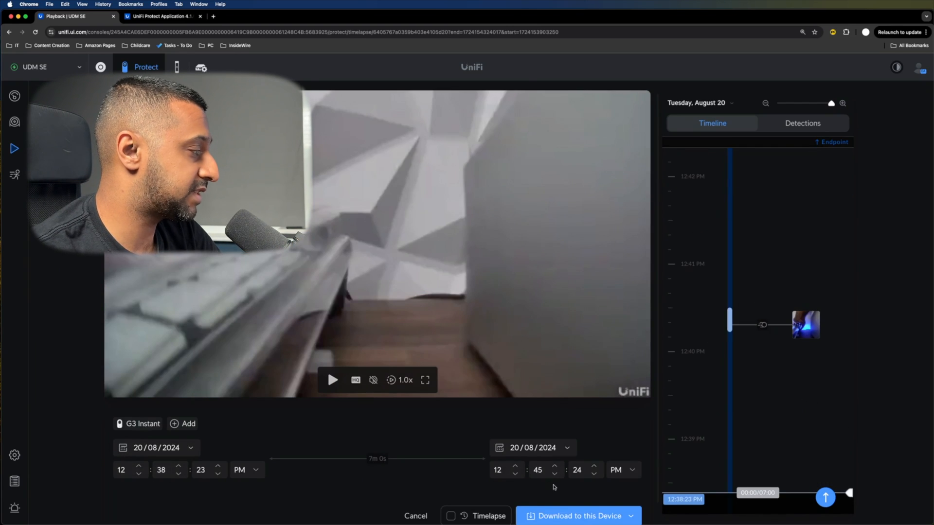
left_click(634, 515)
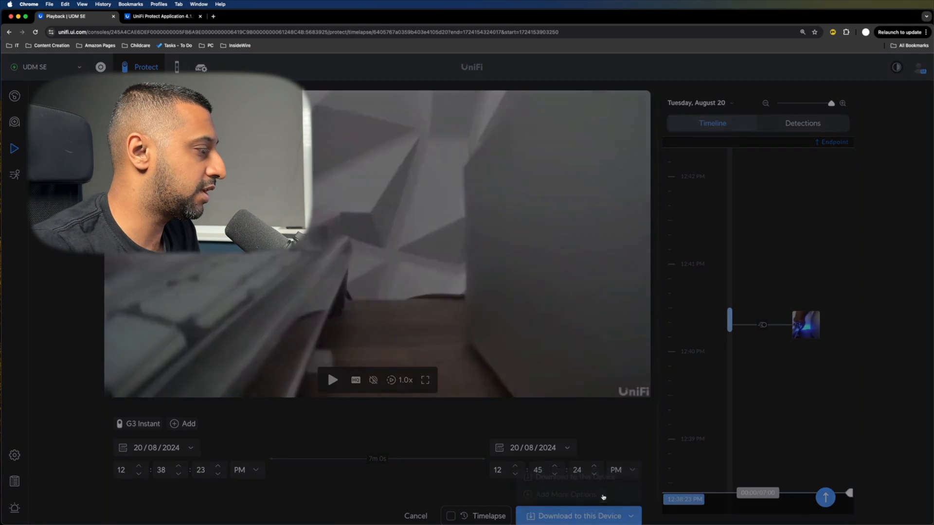
Add a NAS export destination at 10.1.1.68 with username and password and connect to it.
left_click(563, 494)
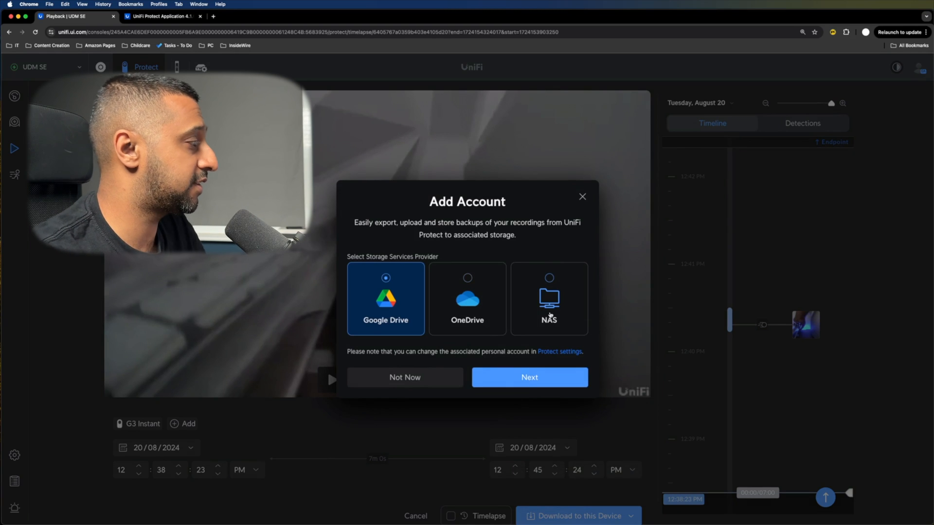
left_click(548, 298)
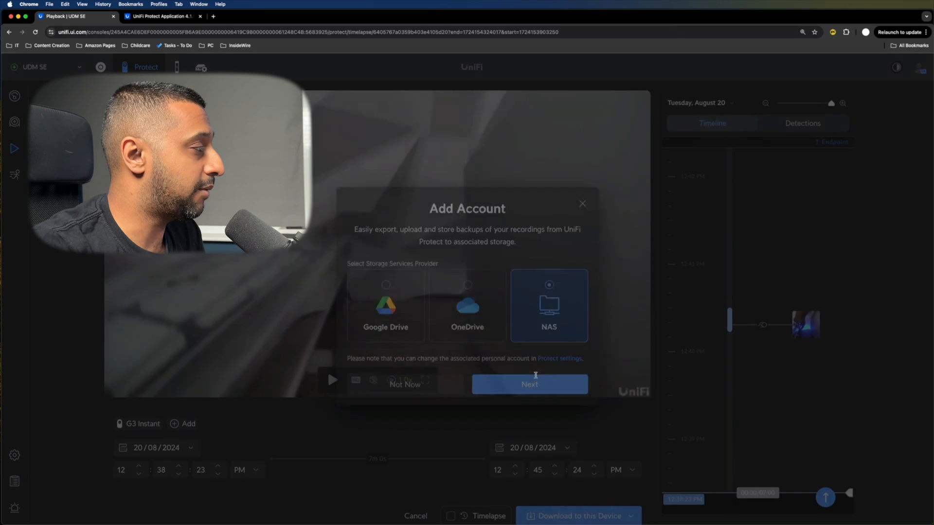
left_click(530, 384)
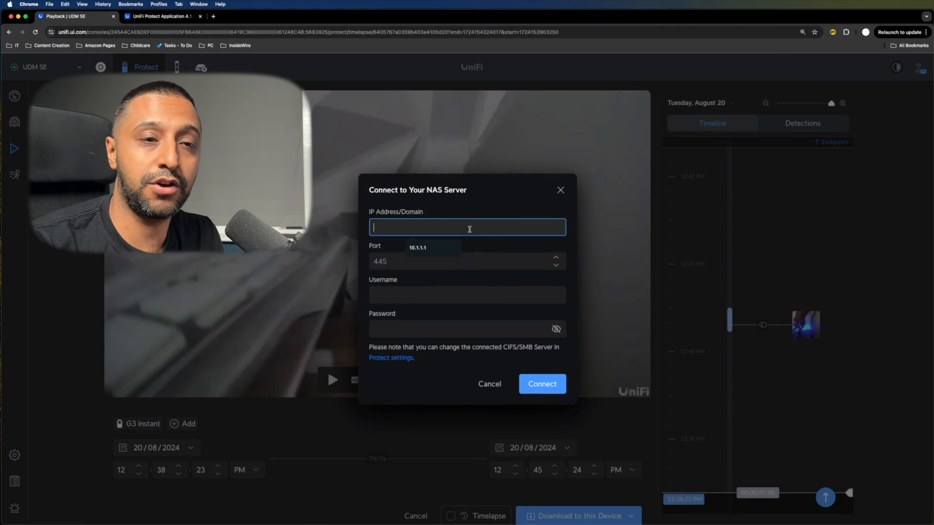
type("1")
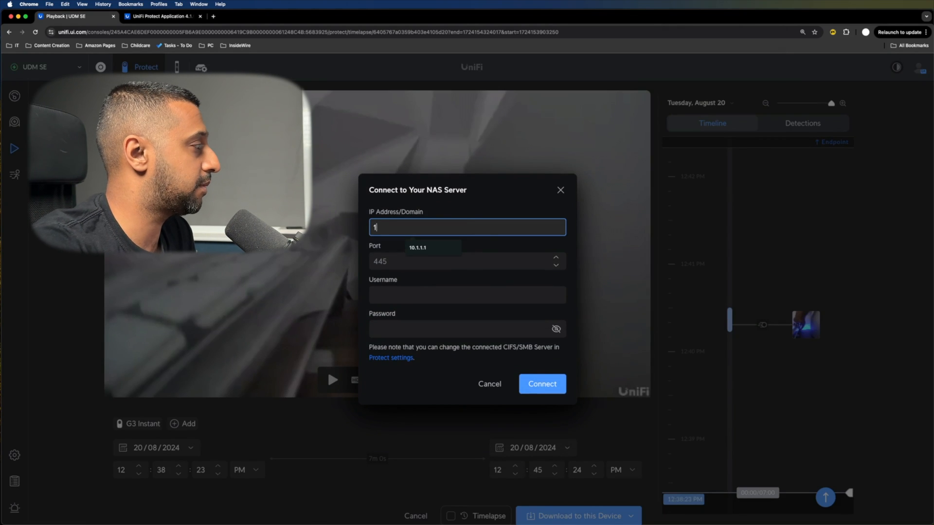
left_click(541, 383)
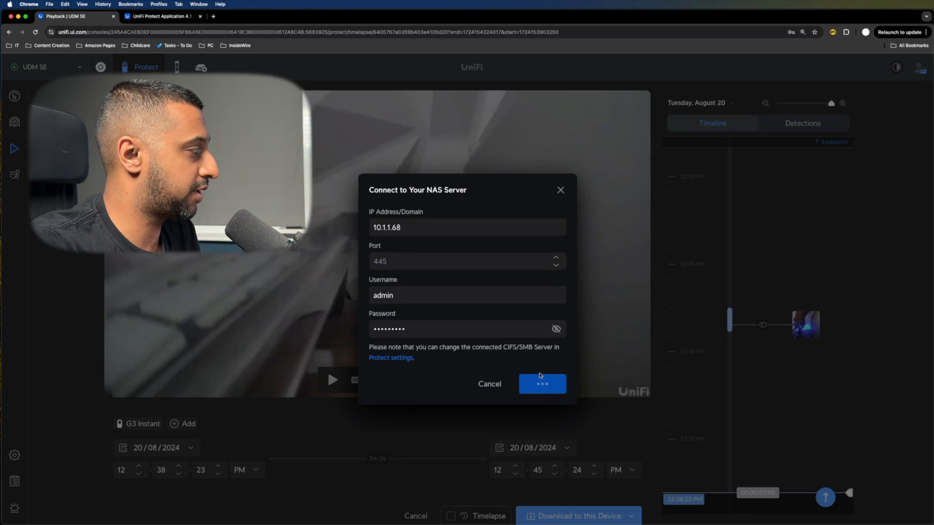
left_click(542, 383)
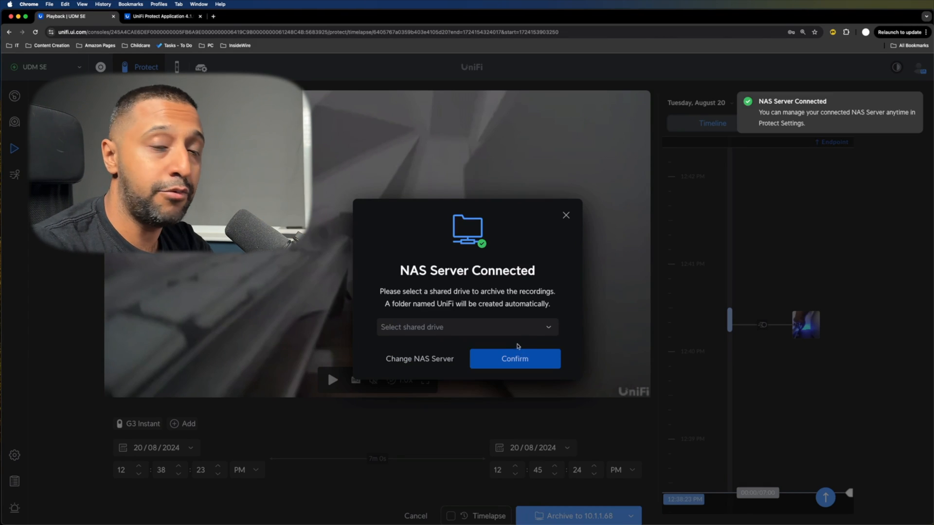
Choose the Files shared drive on the NAS and archive the clip there.
left_click(467, 328)
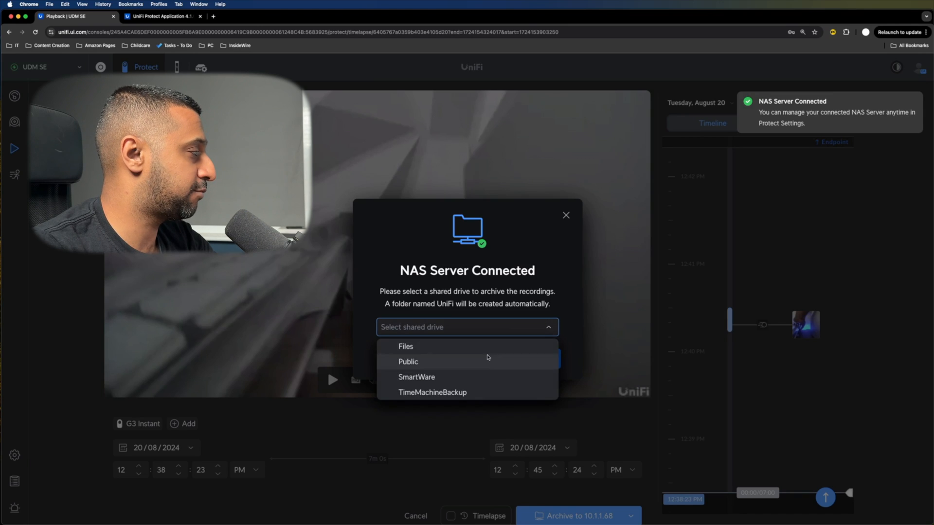
left_click(406, 346)
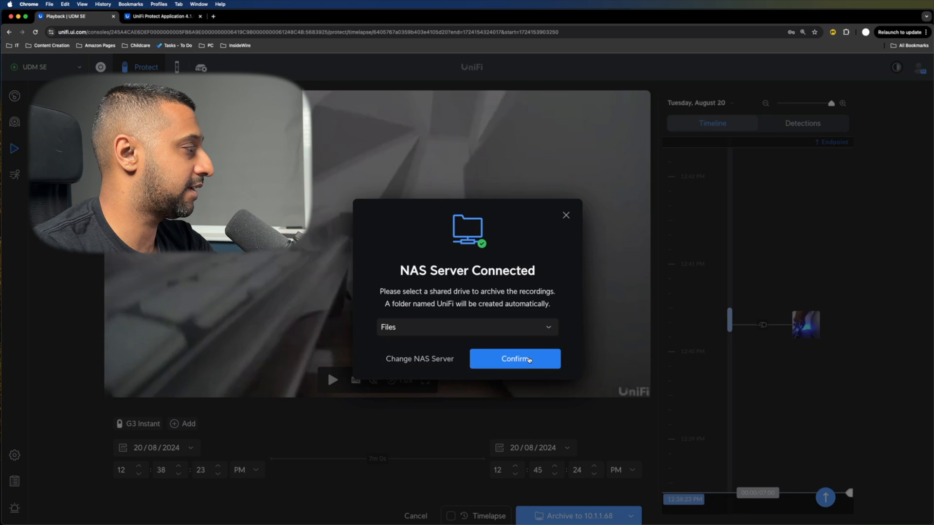
left_click(514, 358)
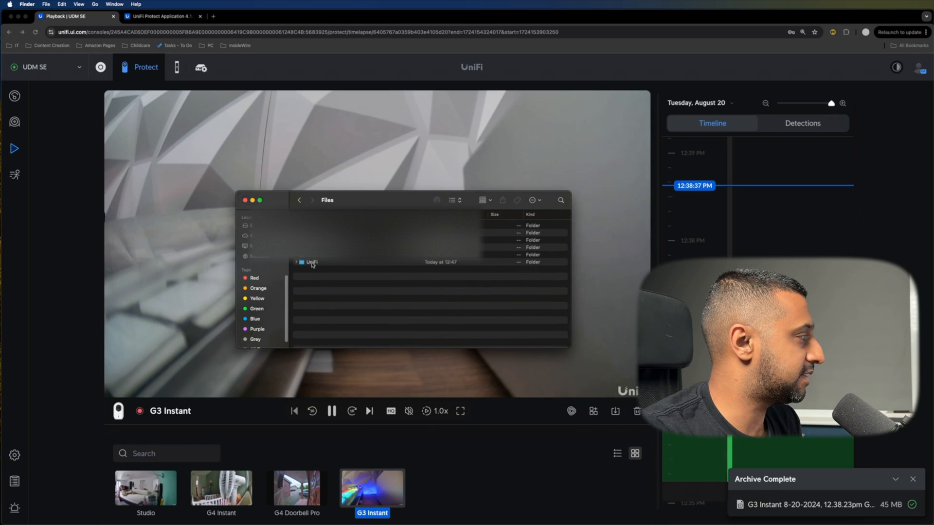
Open the UniFi folder on the NAS Files share to check the archived clip.
double_click(312, 261)
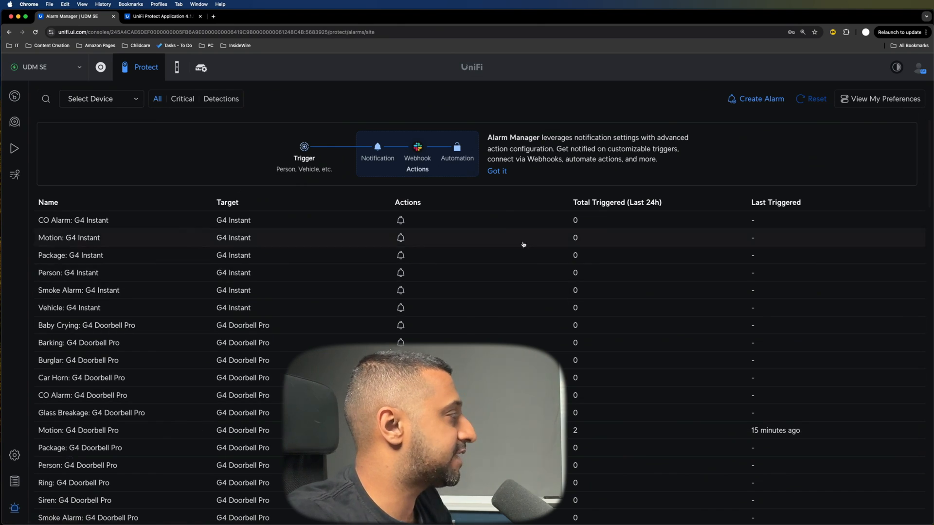
mouse_move(333, 161)
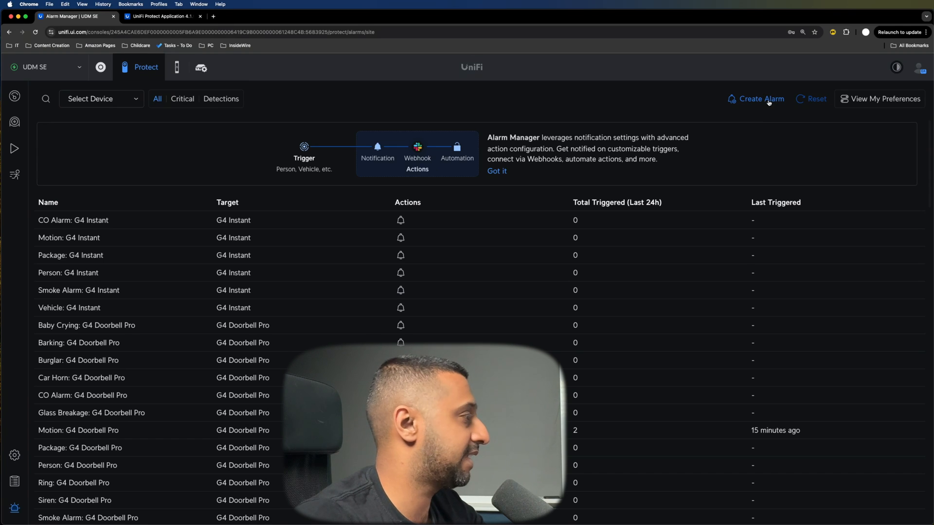
Start a new alarm from Alarm Manager with the default Create Alarm form.
left_click(760, 99)
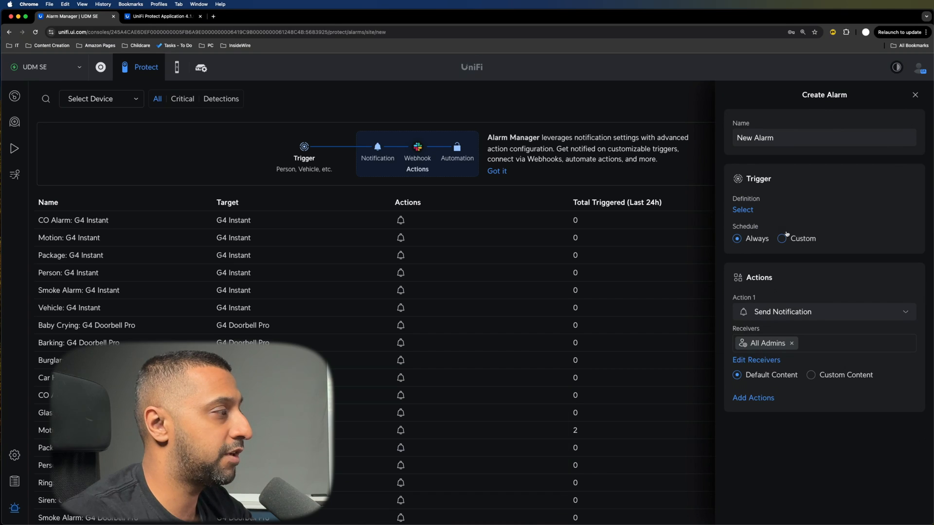
Try detection triggers such as Baby Crying and Barking, browse recognition types, then discard those choices.
left_click(743, 210)
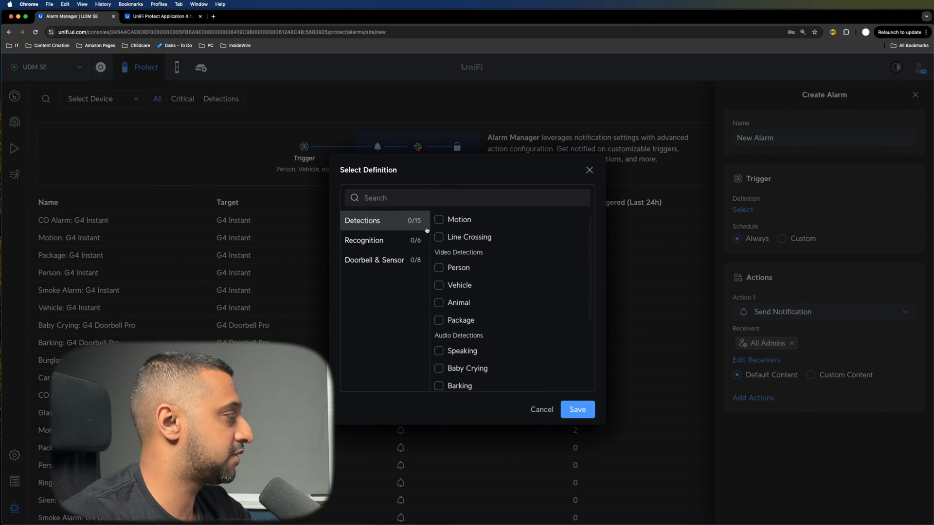
left_click(439, 237)
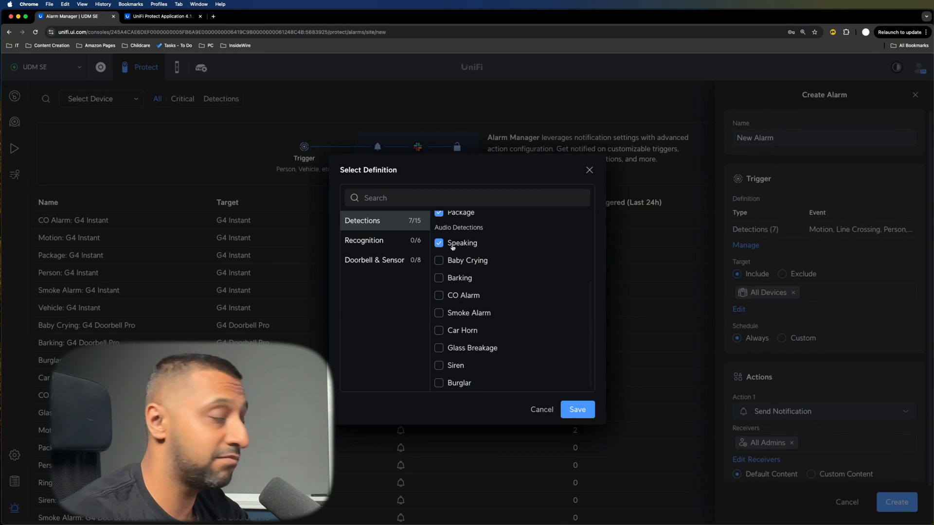
left_click(439, 260)
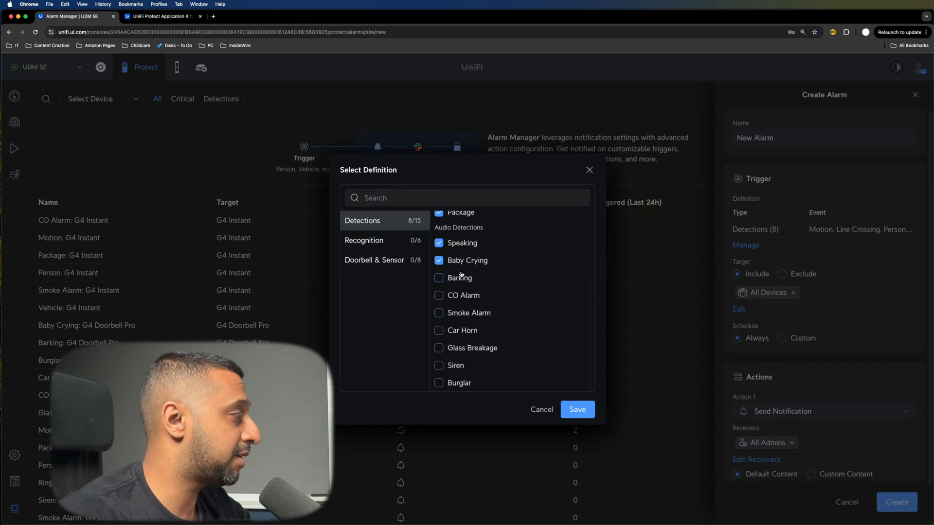
left_click(439, 278)
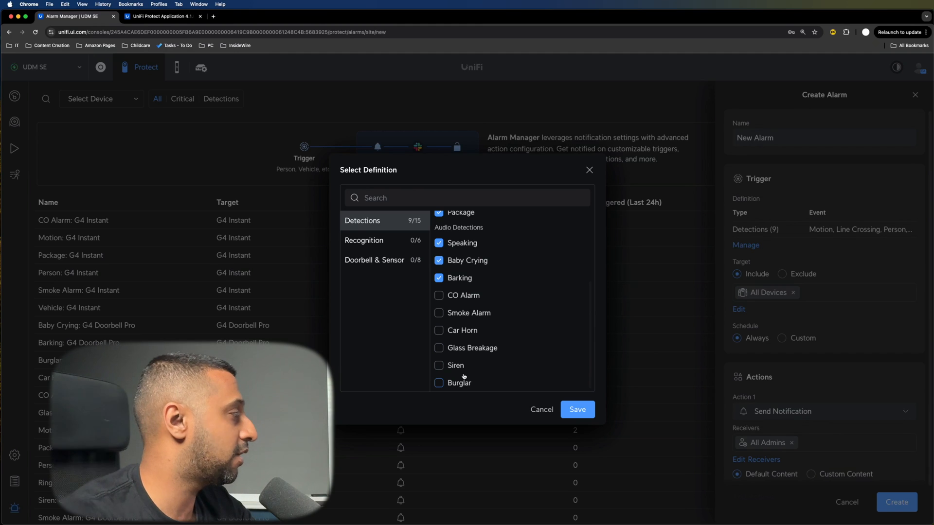
left_click(364, 240)
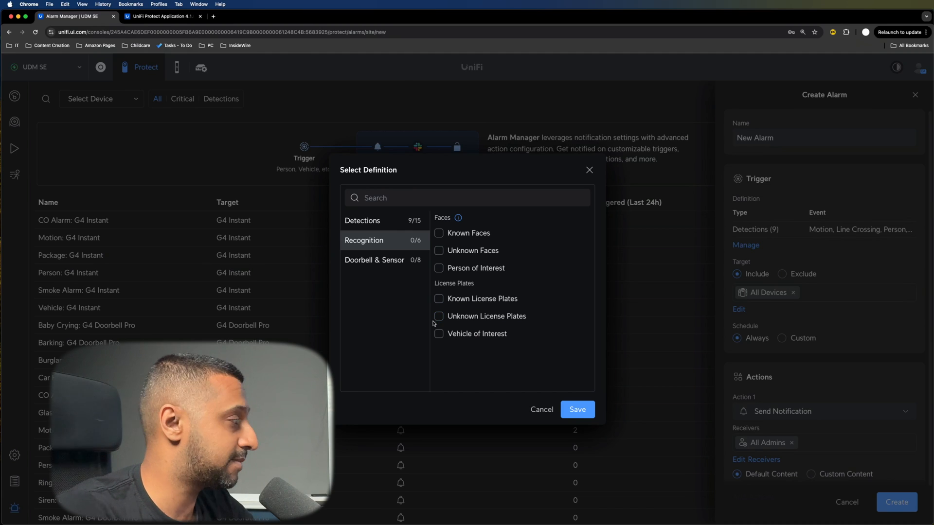
left_click(438, 333)
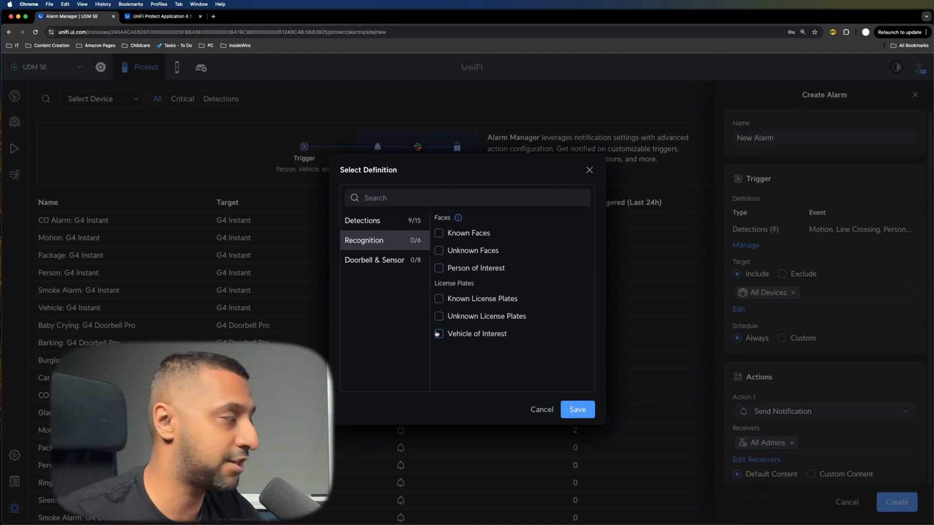
left_click(438, 334)
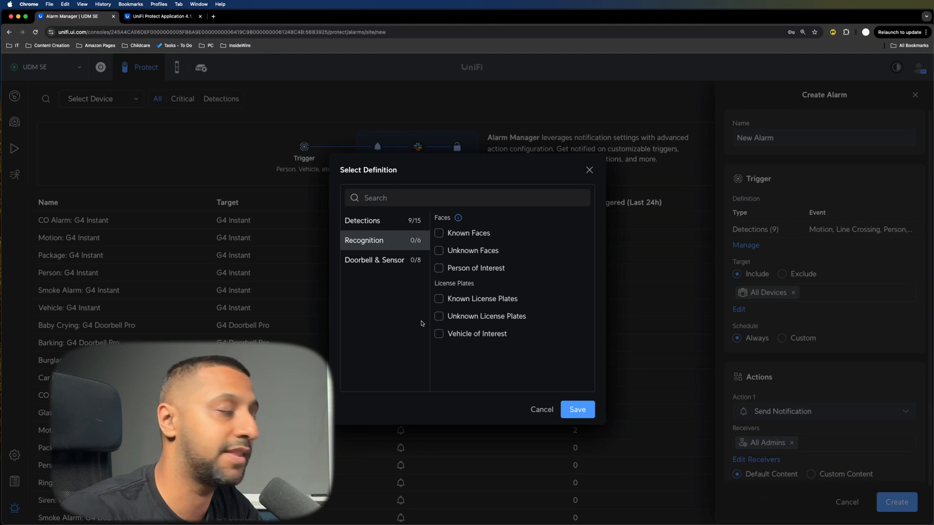
left_click(374, 260)
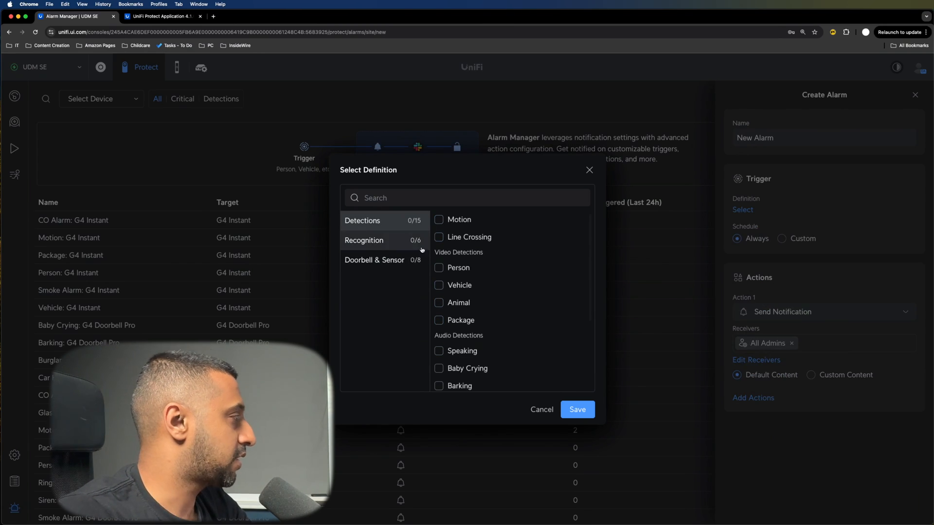
Set the alarm to trigger on Motion and Person detections.
left_click(439, 219)
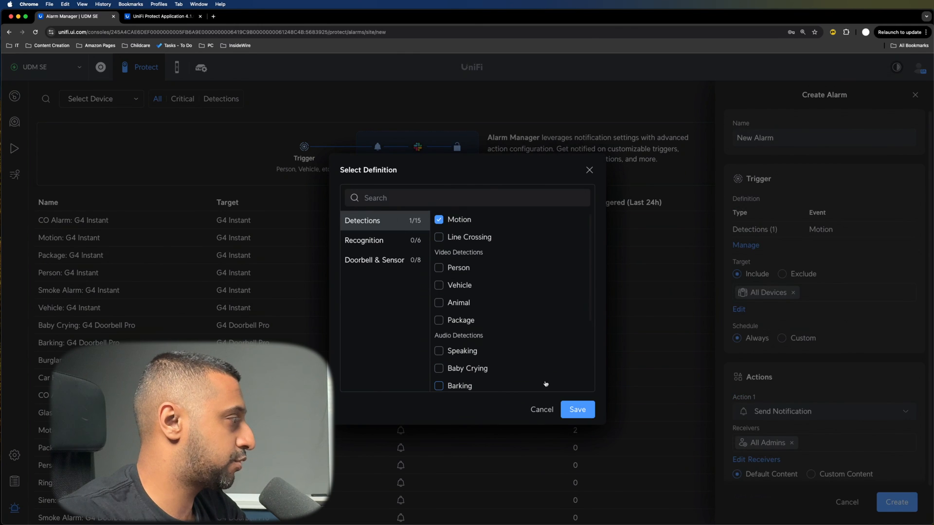
left_click(439, 267)
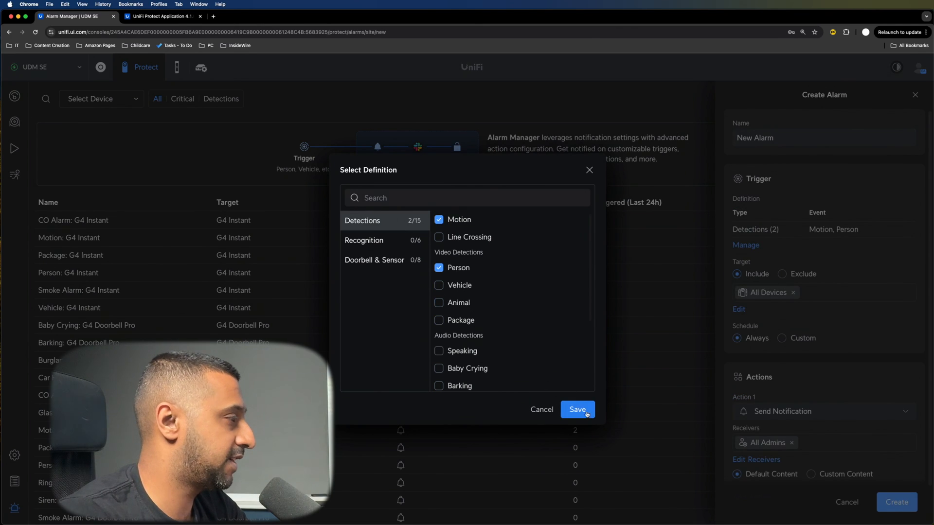
left_click(577, 409)
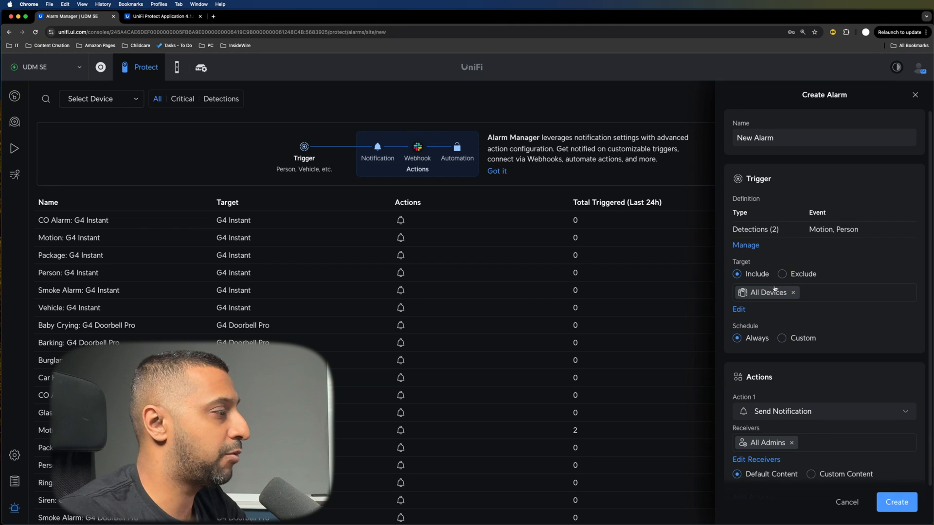
Target the alarm at the G3 Instant camera only.
left_click(738, 309)
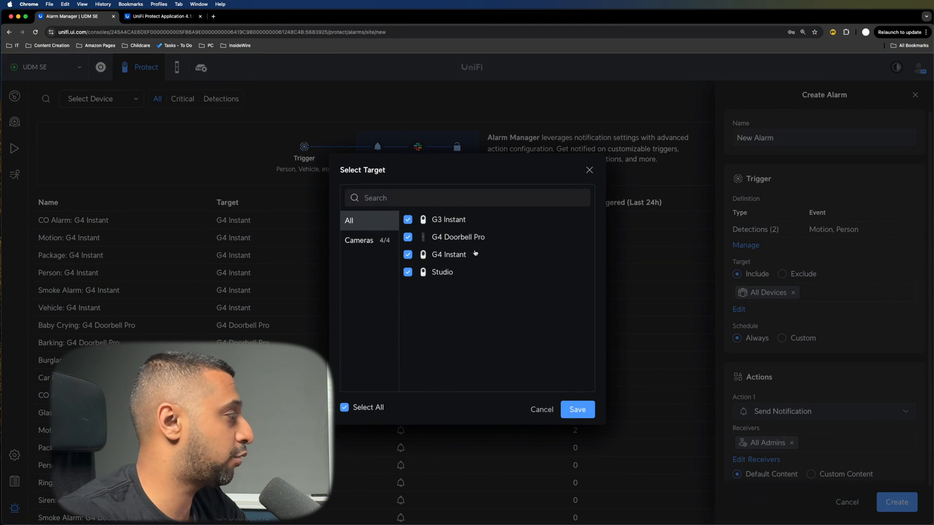
left_click(407, 220)
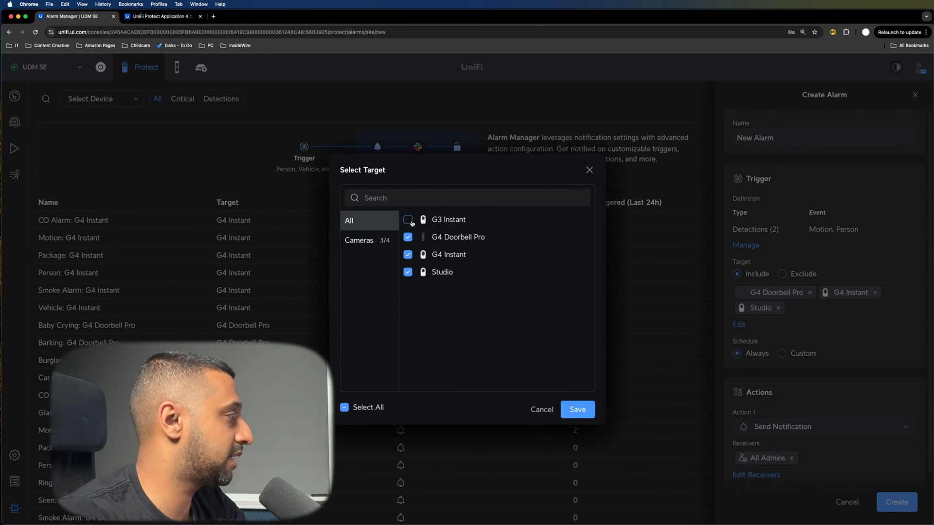
left_click(408, 220)
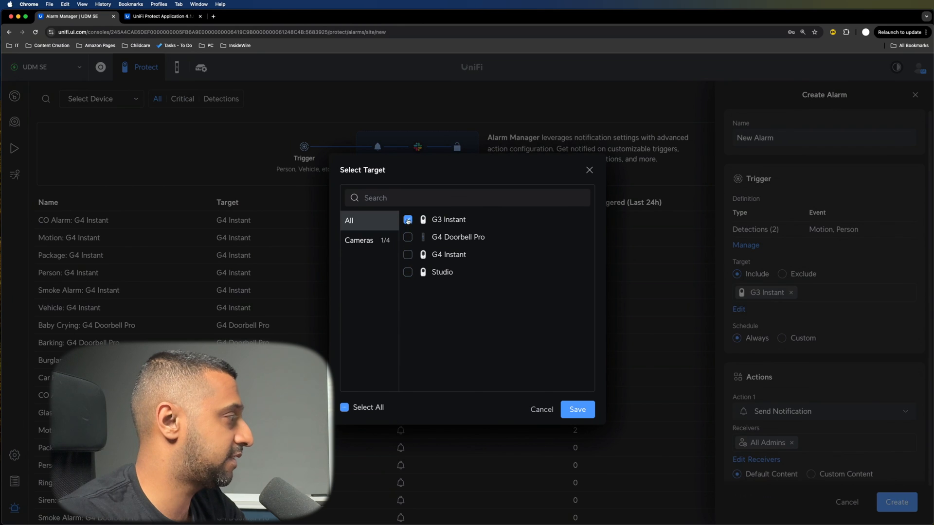
left_click(577, 409)
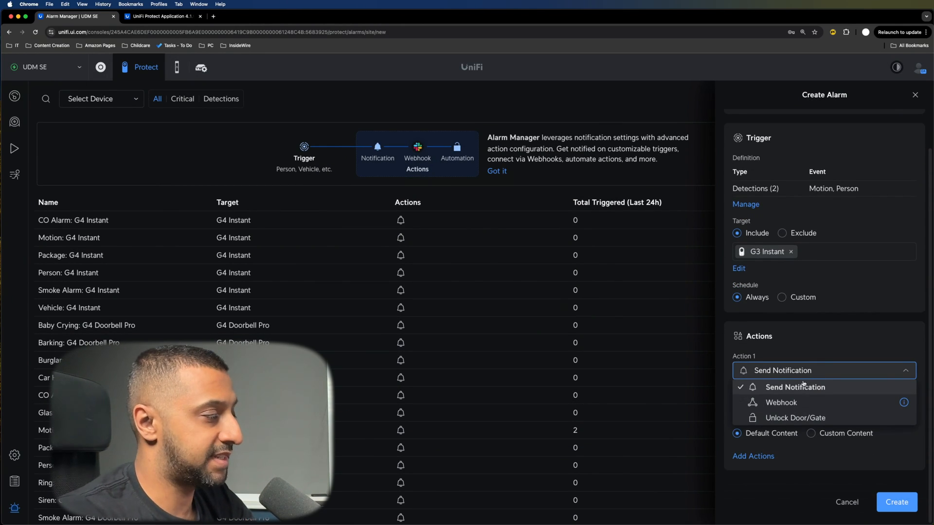
Make Action 1 a Custom Webhook with advanced settings revealed.
left_click(780, 403)
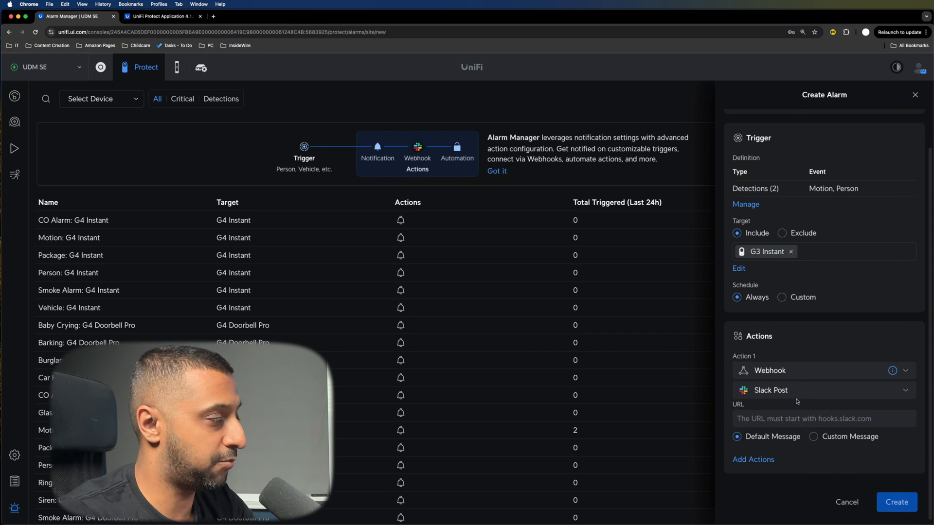
left_click(824, 390)
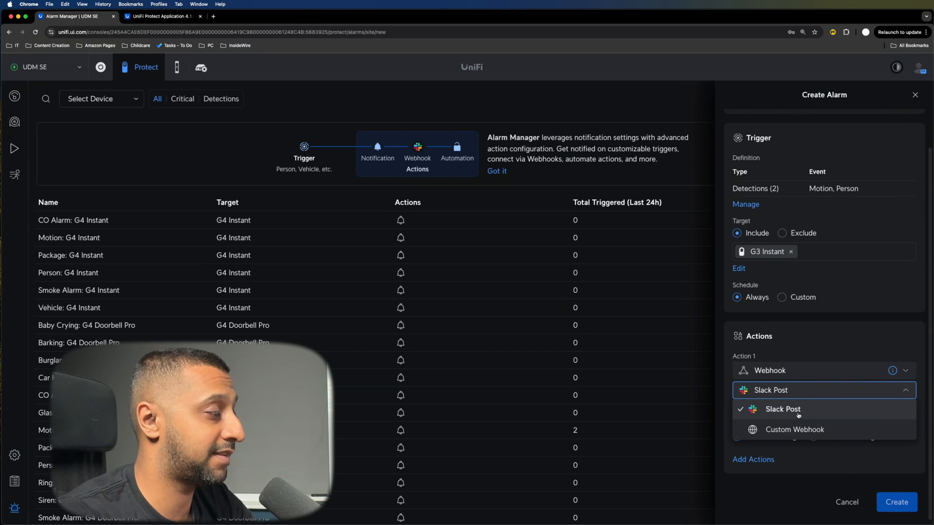
left_click(782, 410)
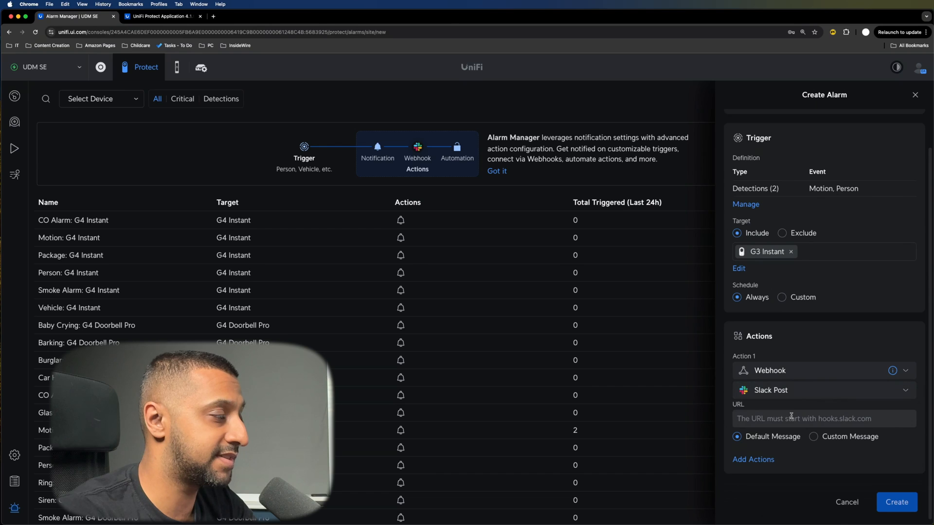
left_click(823, 391)
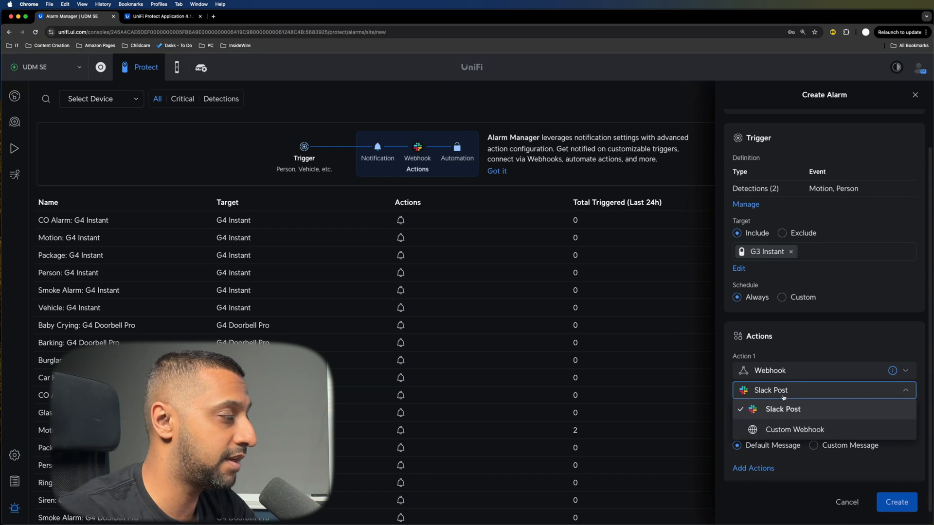
left_click(794, 429)
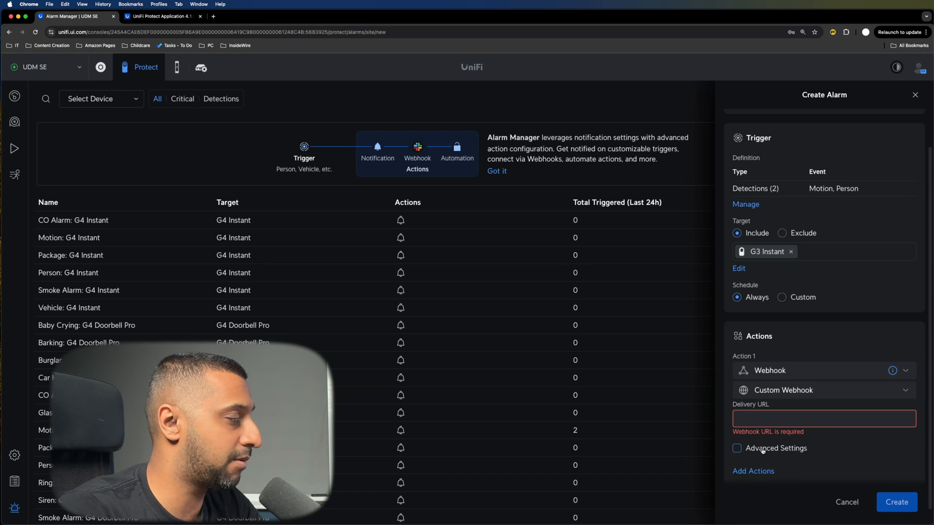
left_click(736, 449)
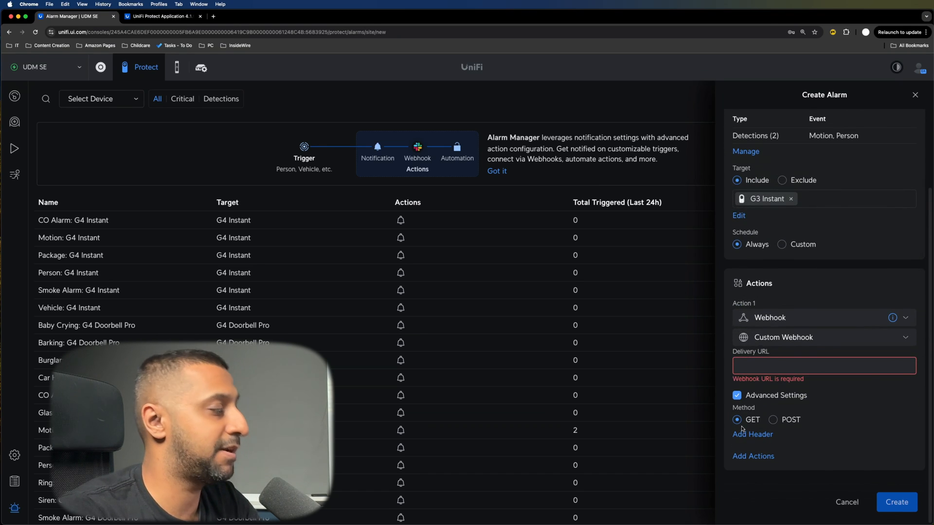
Add a second action set to Unlock Door/Gate.
left_click(753, 457)
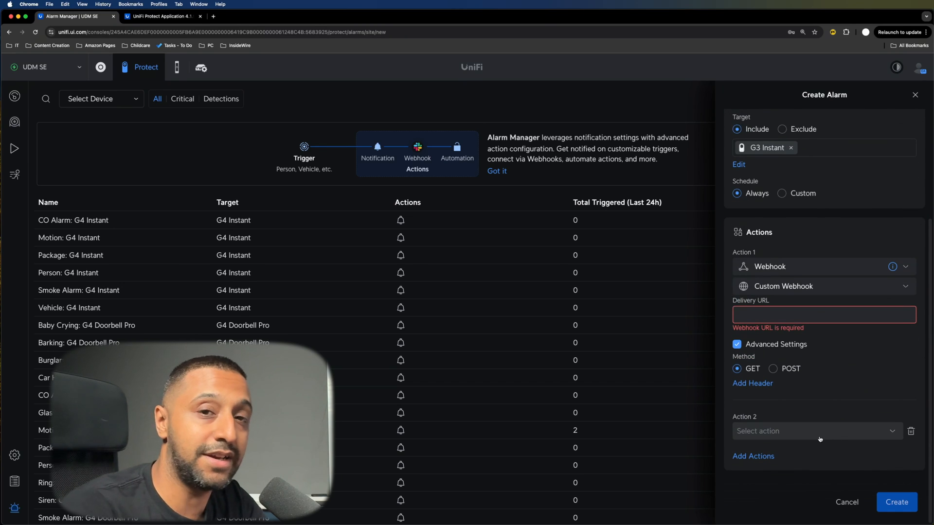
left_click(817, 431)
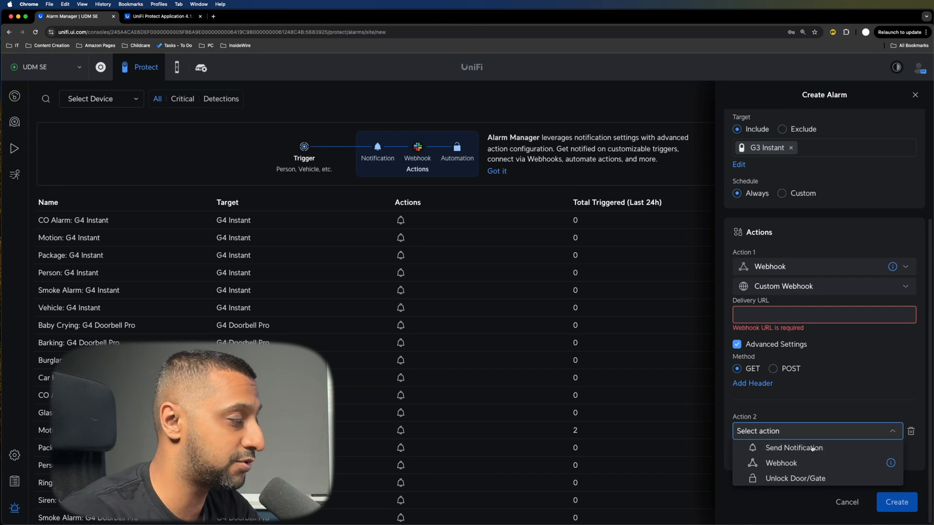
left_click(794, 478)
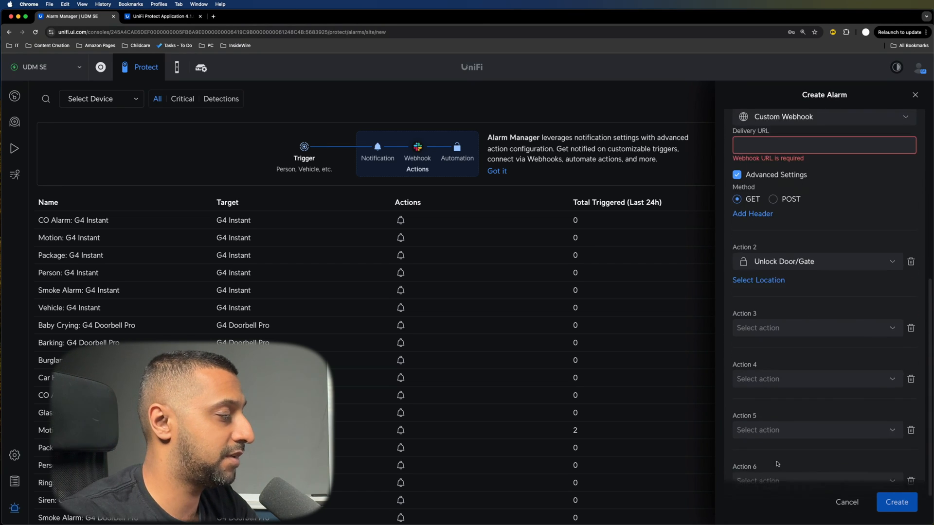
scroll("down", 3)
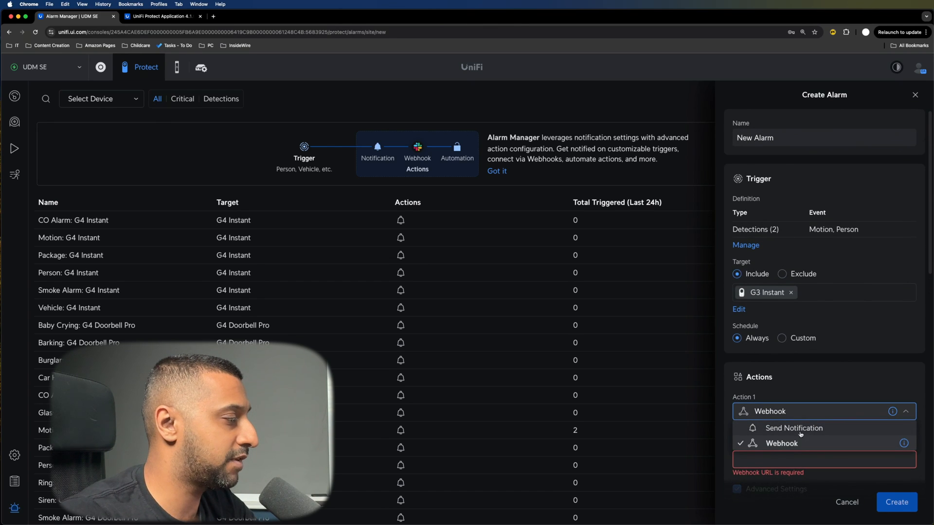
Set Action 1 to Send Notification, unlock Test door, and save the alarm as 'IW DEMO Door unlock'.
left_click(793, 428)
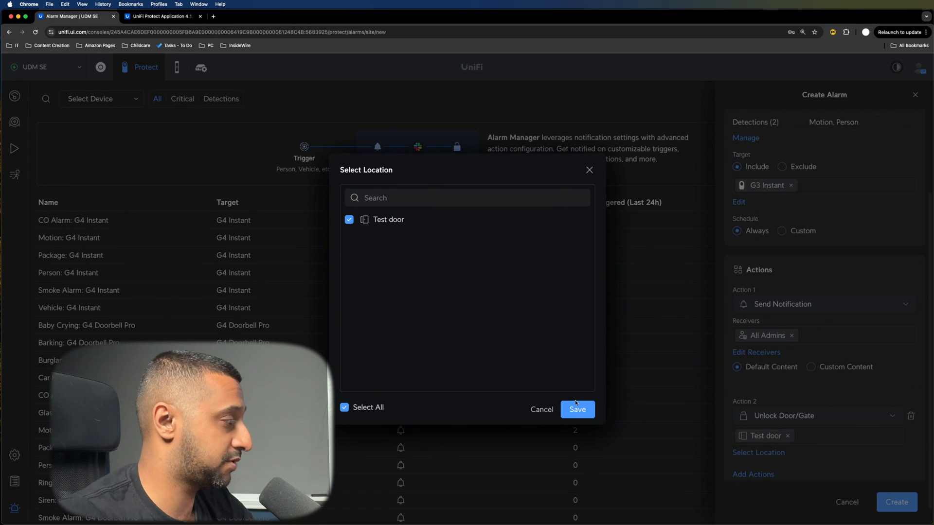
left_click(577, 409)
type("IW DEMO")
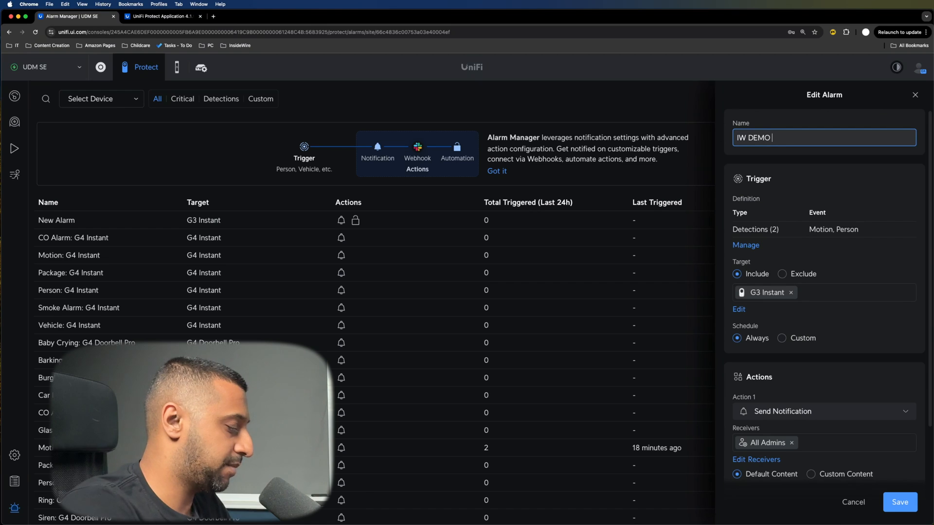
type("Door unlock")
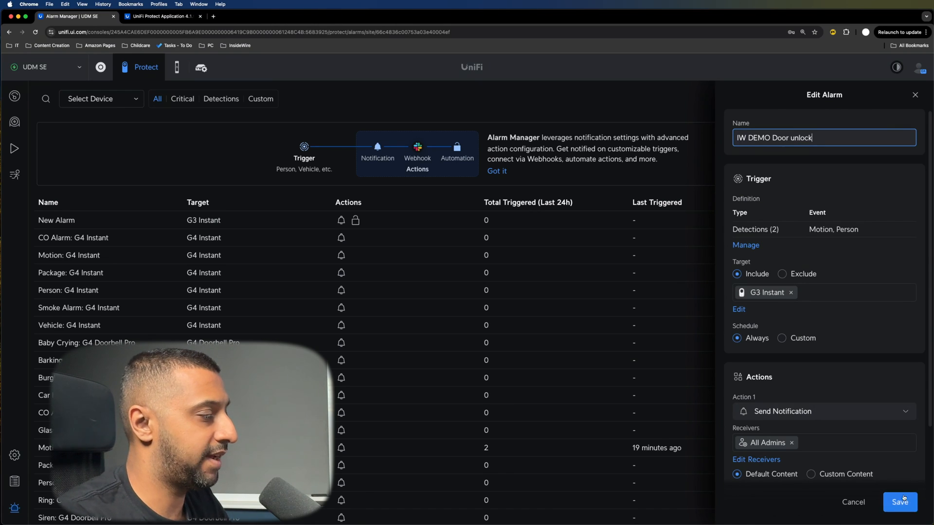
left_click(899, 503)
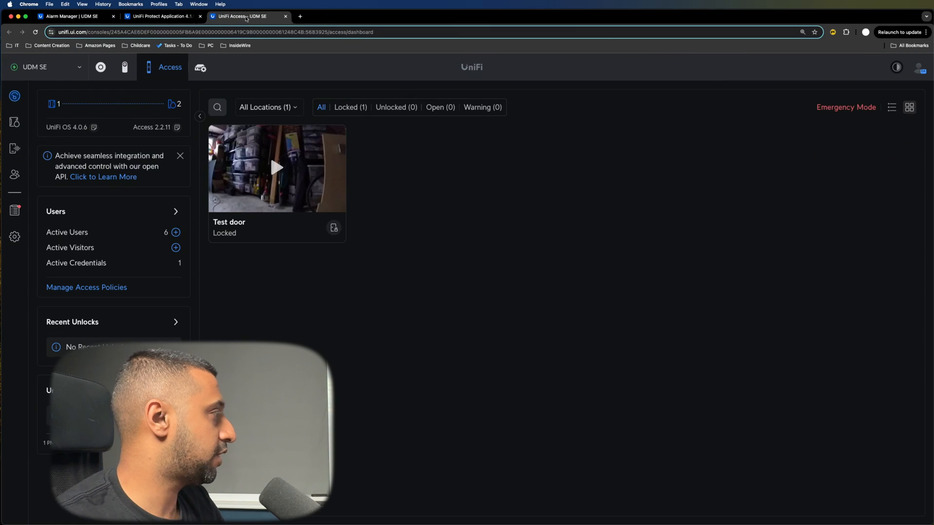
Play the Test door feed in UniFi Access and watch its status change to Unlocked.
left_click(277, 167)
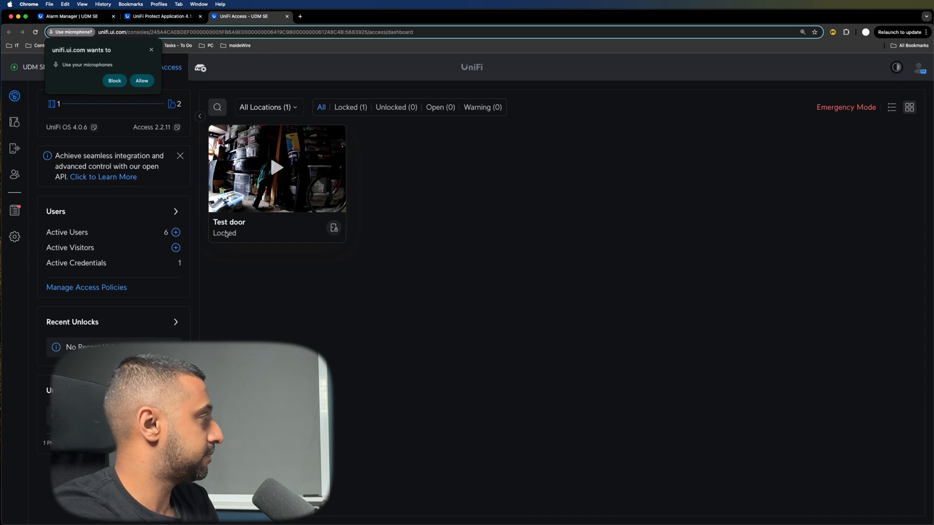
left_click(334, 228)
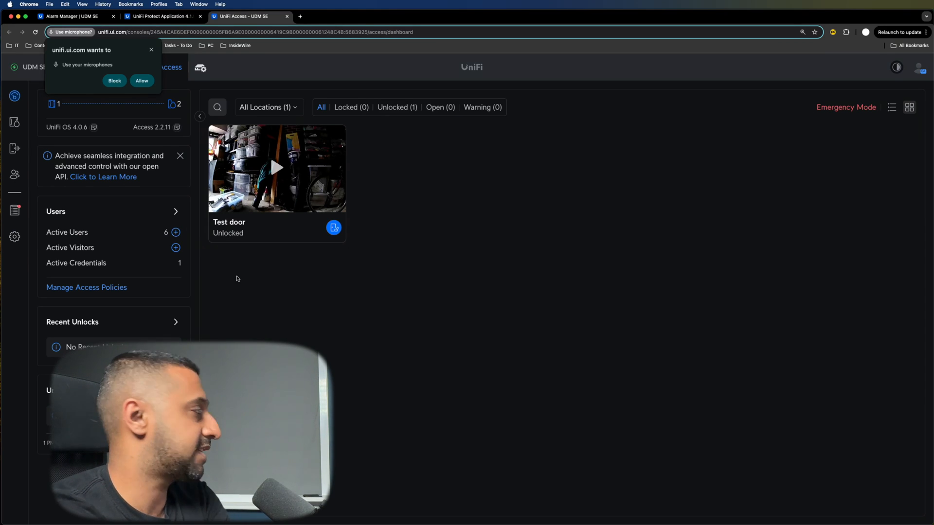
left_click(334, 228)
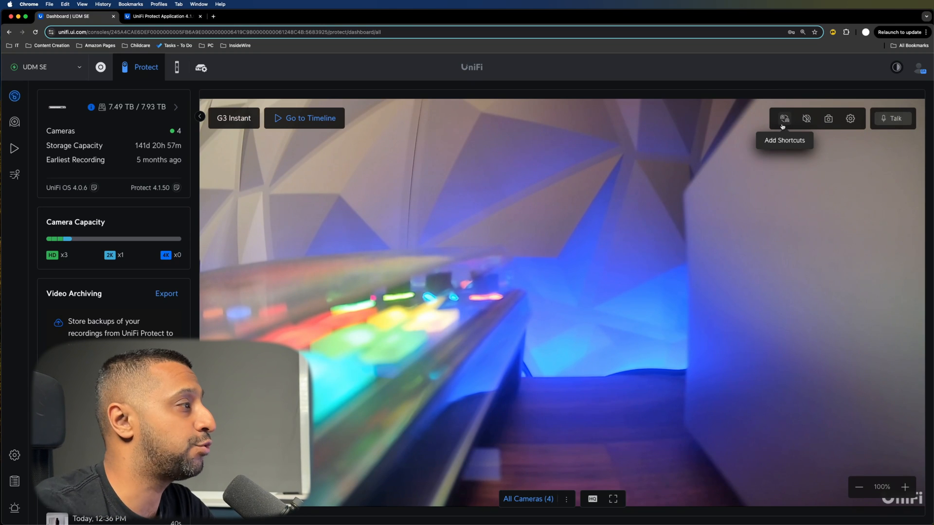
Place G4 Doorbell Pro and door shortcuts on the G3 Instant view, save, and open the doorbell's details.
left_click(782, 119)
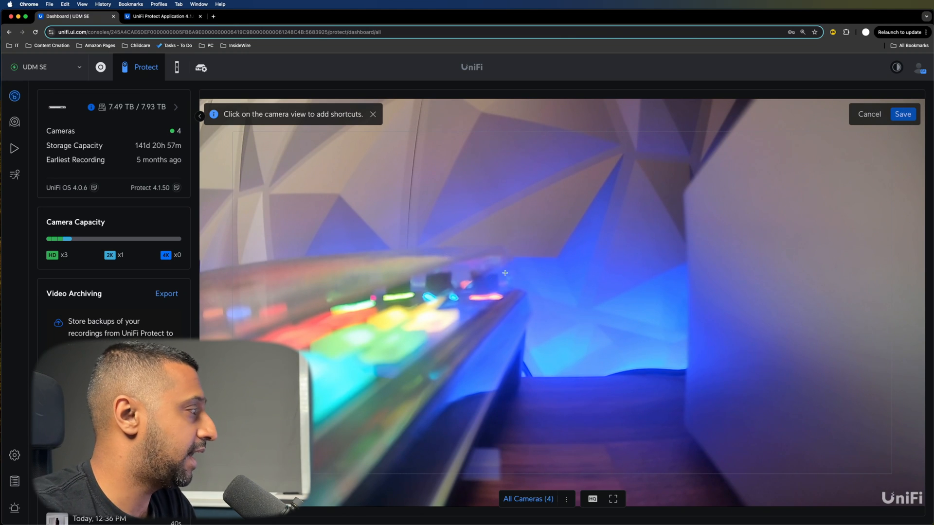
left_click(484, 278)
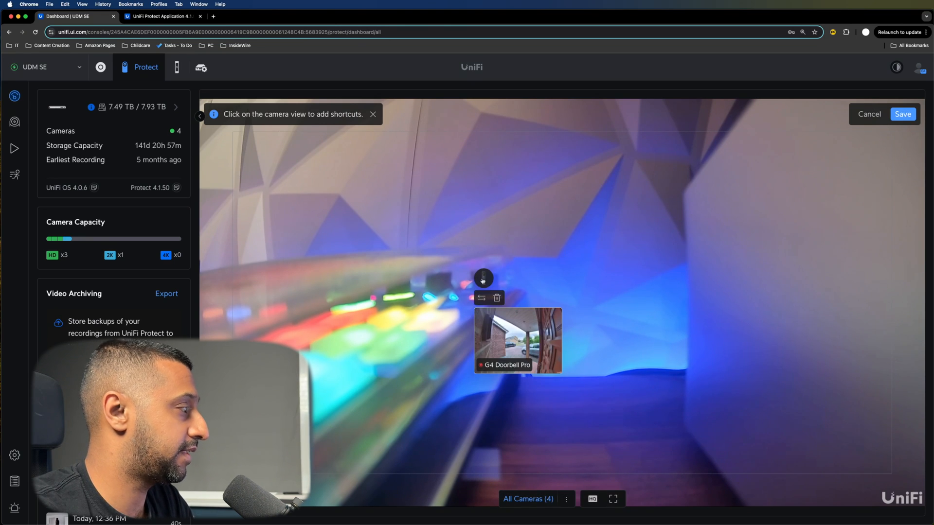
left_click(484, 297)
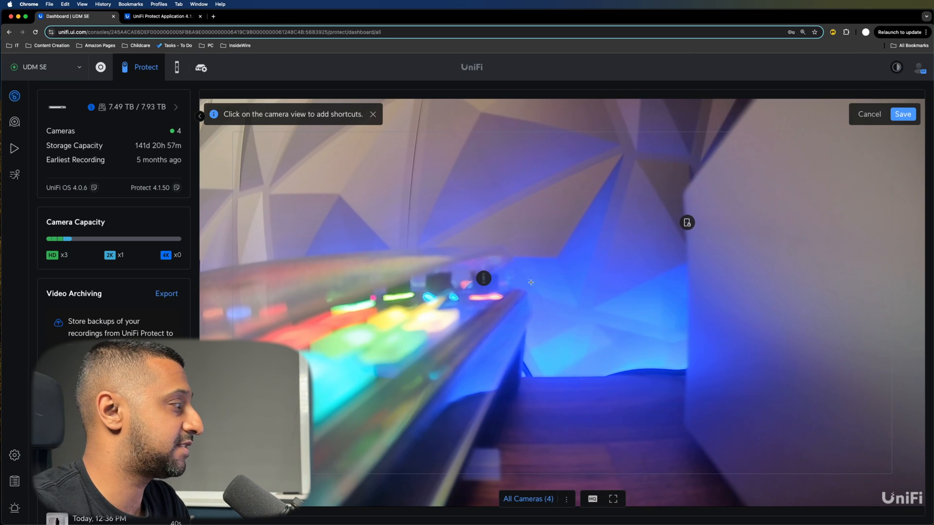
left_click(687, 222)
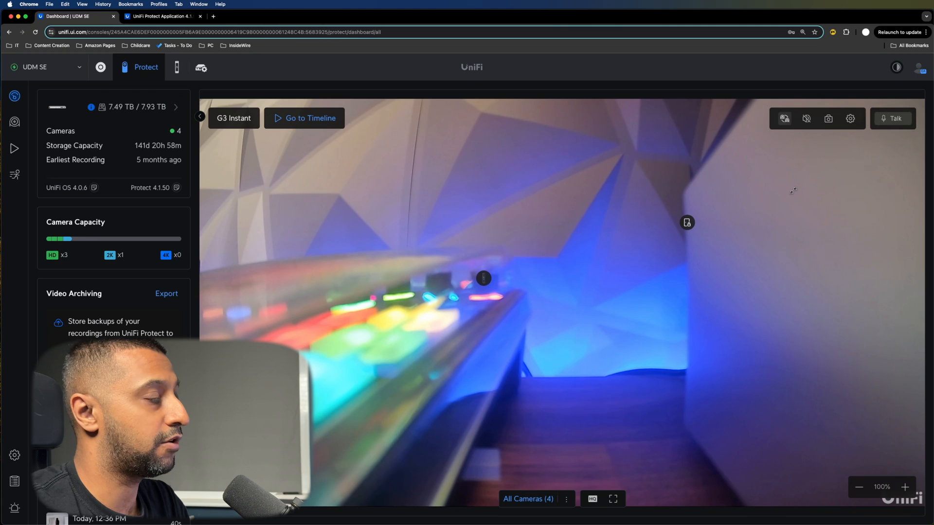
mouse_move(481, 280)
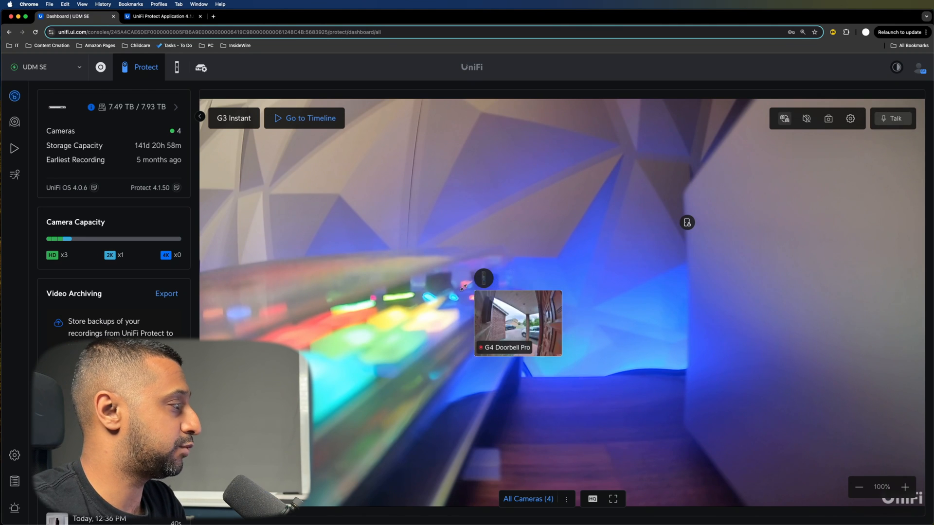
left_click(518, 324)
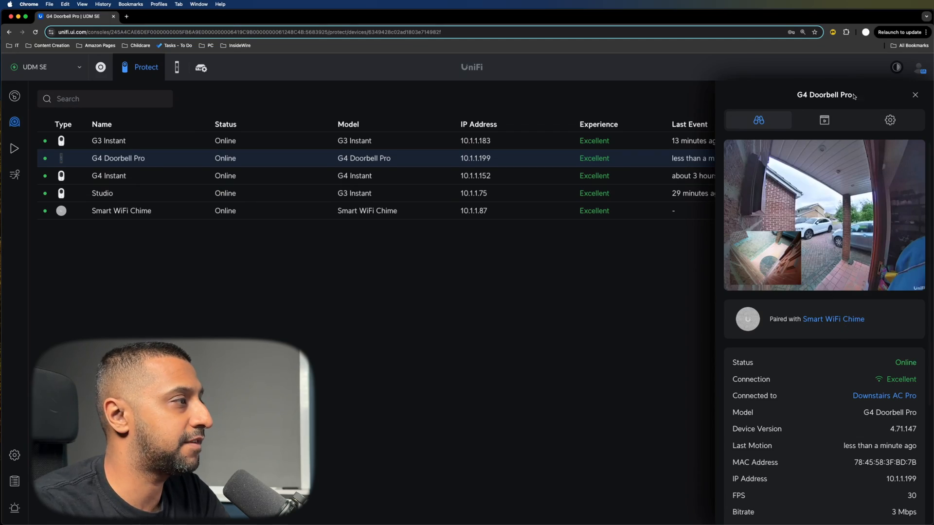
Begin uploading a custom tone for the doorbell's paired Smart WiFi Chime from its settings.
left_click(890, 120)
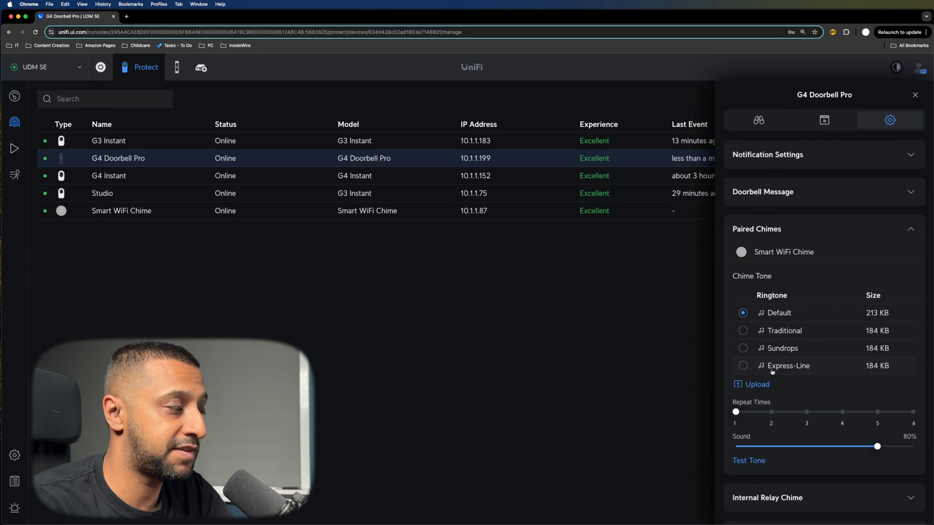
mouse_move(761, 387)
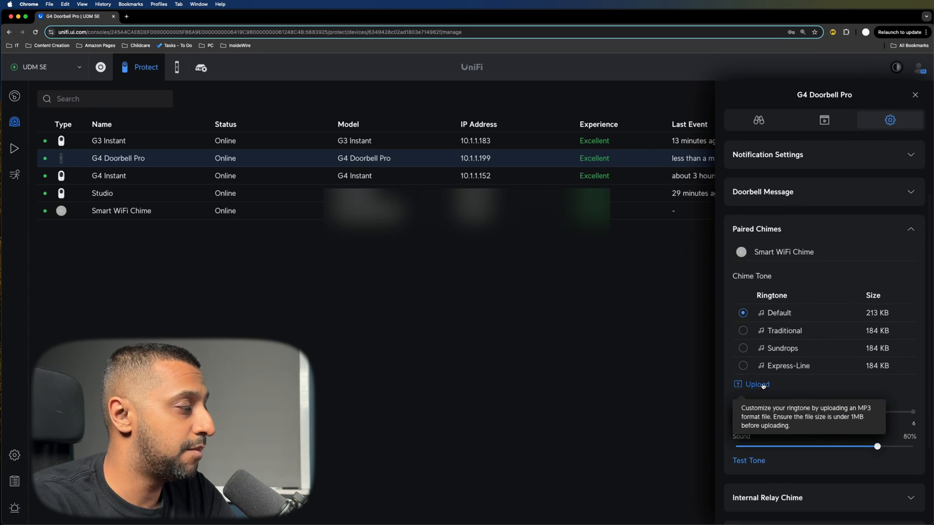
left_click(756, 385)
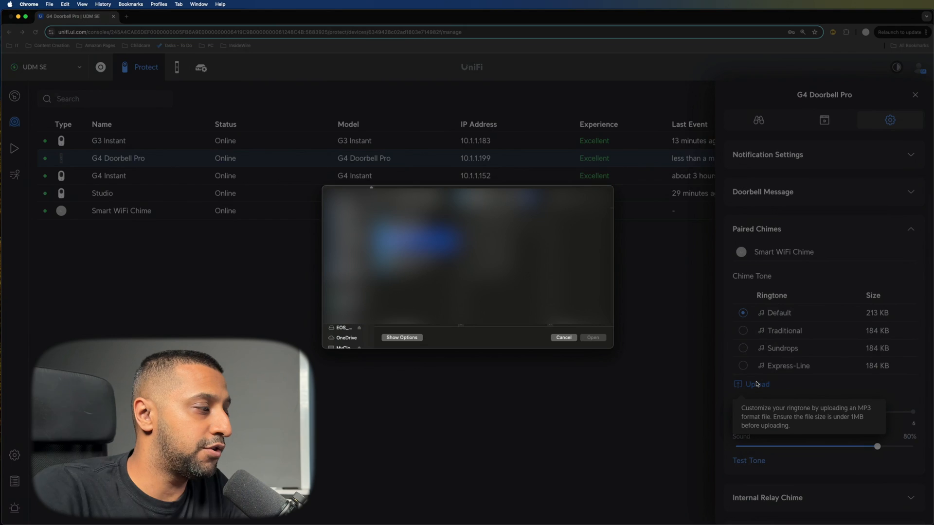